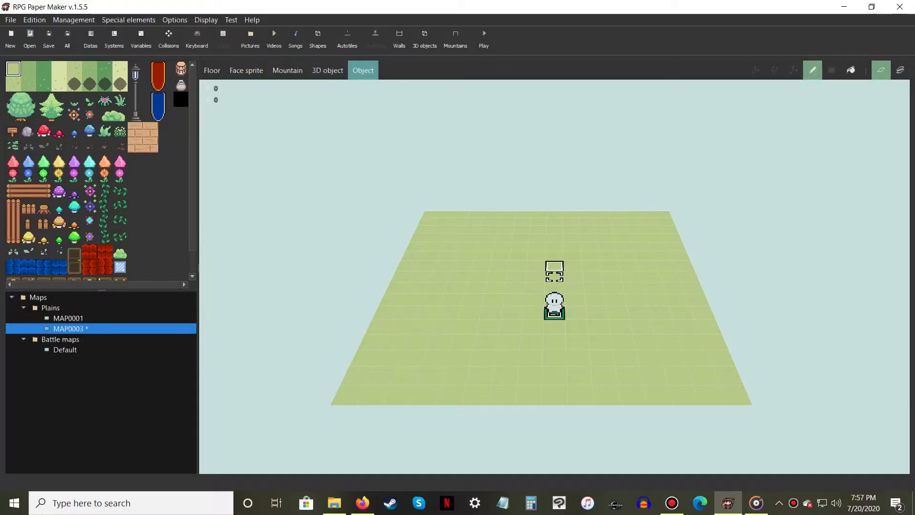
mouse_move(362, 70)
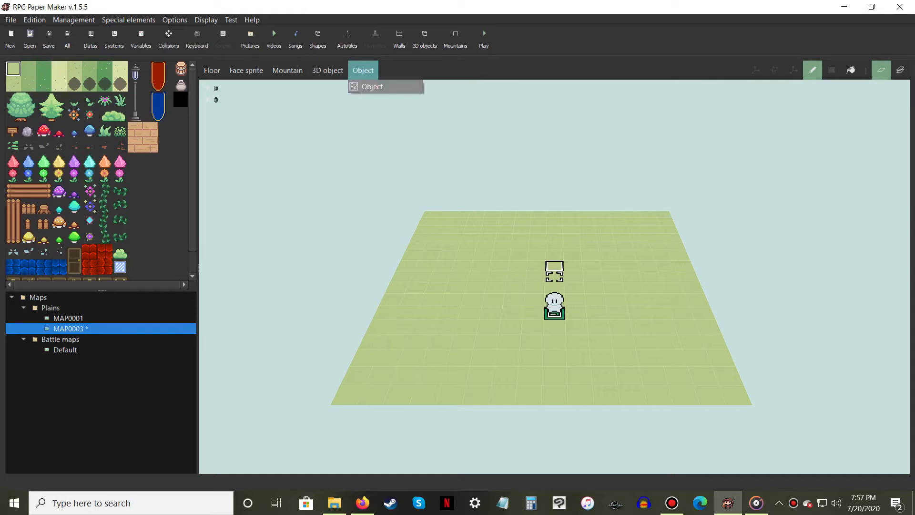
Step: Bring up the object options for the empty MAP0003 tile above the hero
right_click(554, 271)
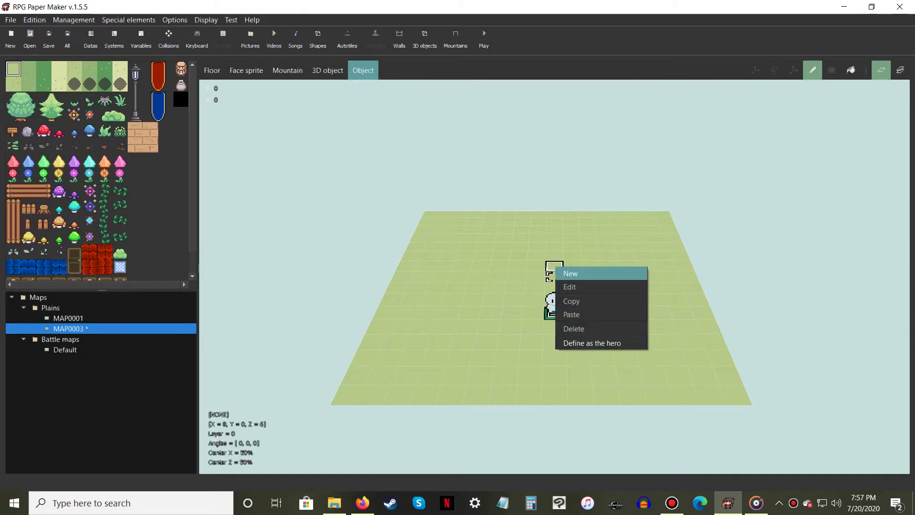
Step: Create OBJ0002 with the custom player 003 sprite and add a Show text hero command
click(570, 274)
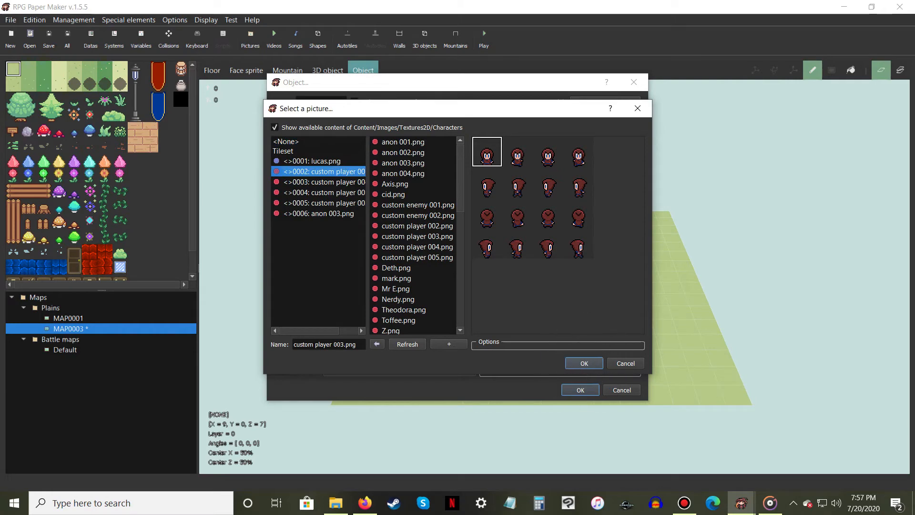
click(583, 363)
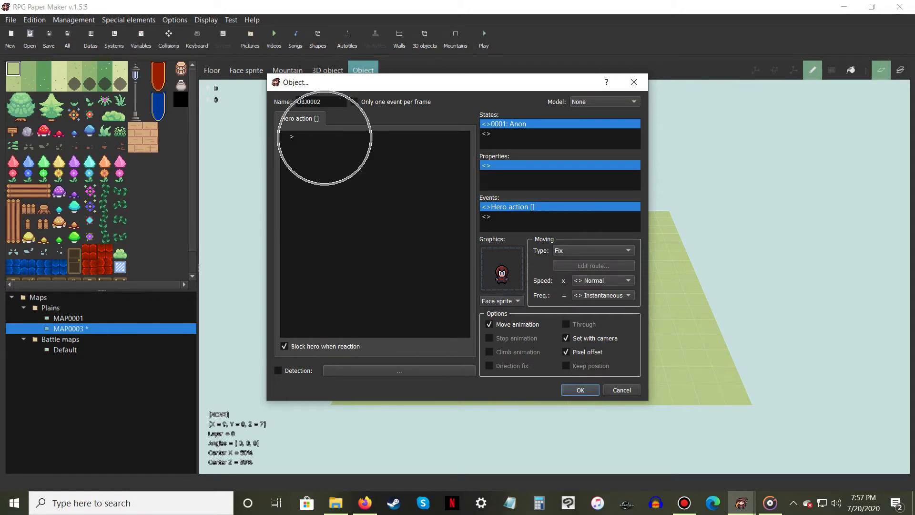
right_click(292, 136)
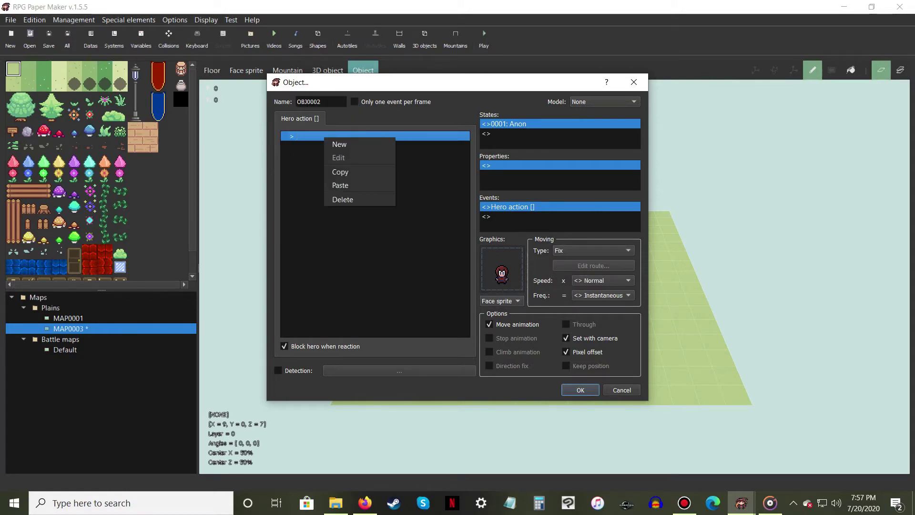
click(339, 144)
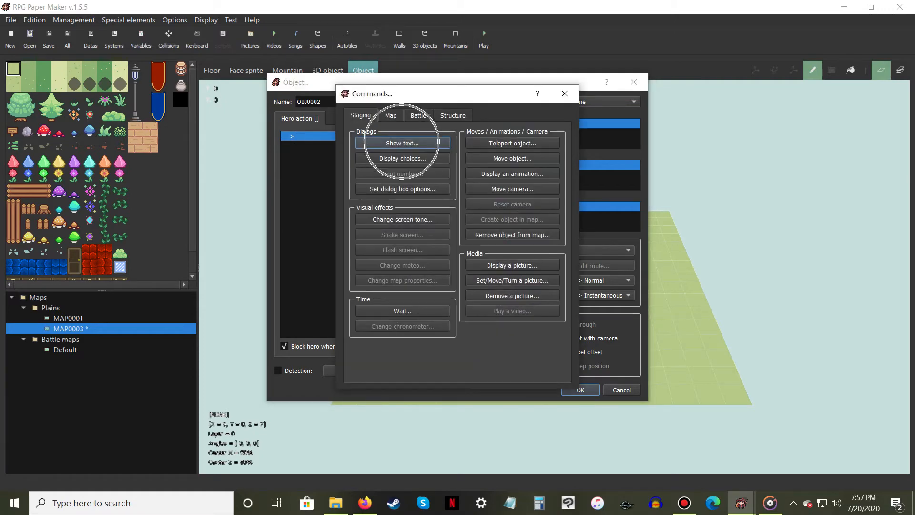
click(402, 143)
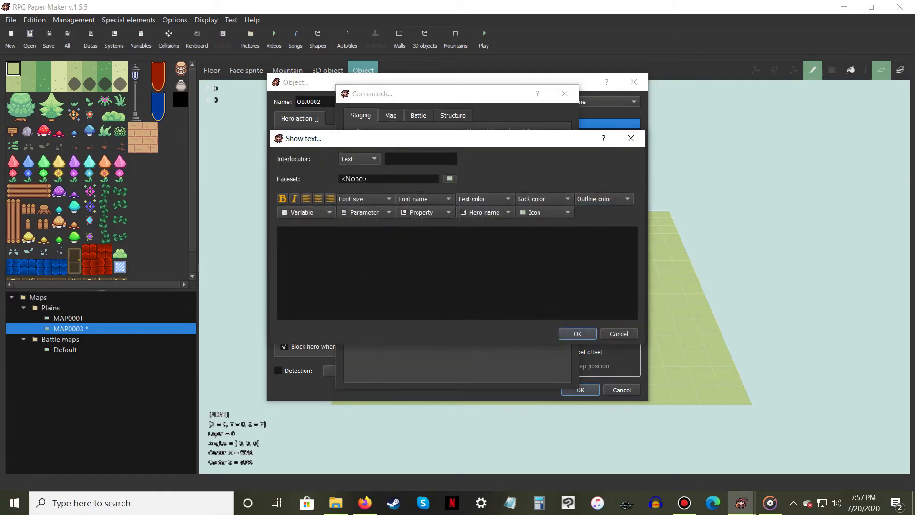
Step: Enter 'Hello World!' as the hero action's show-text message and confirm it
text(H)
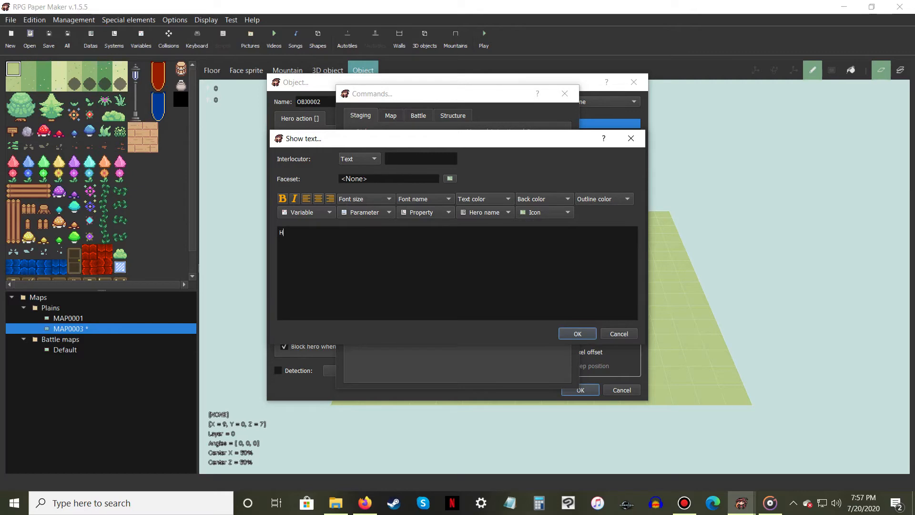
text(ek)
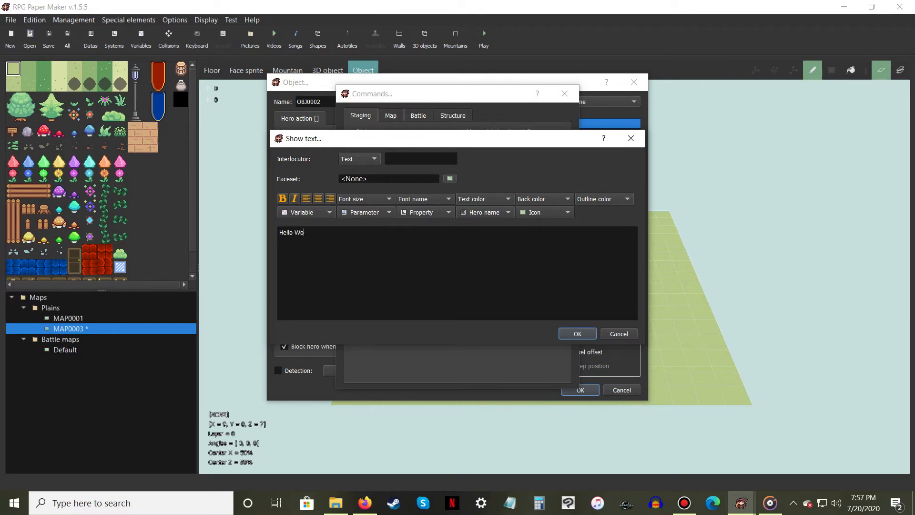
text(rld!)
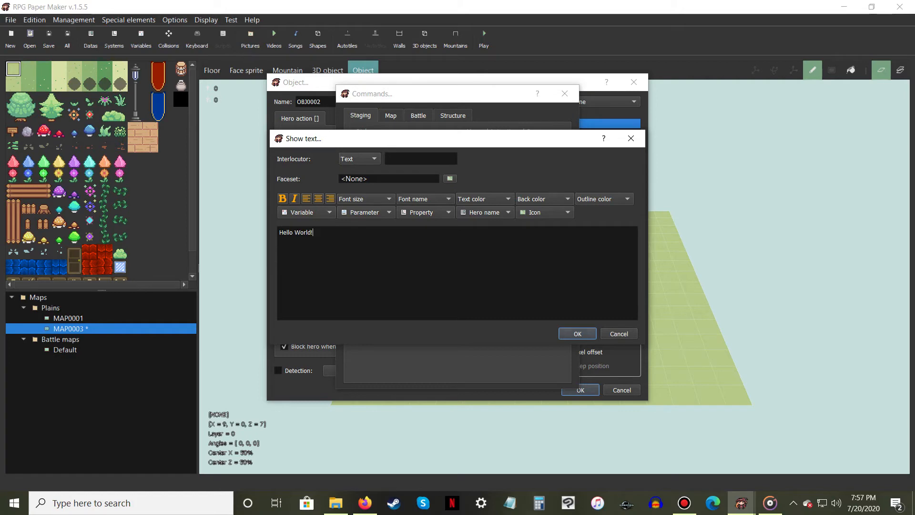
click(577, 333)
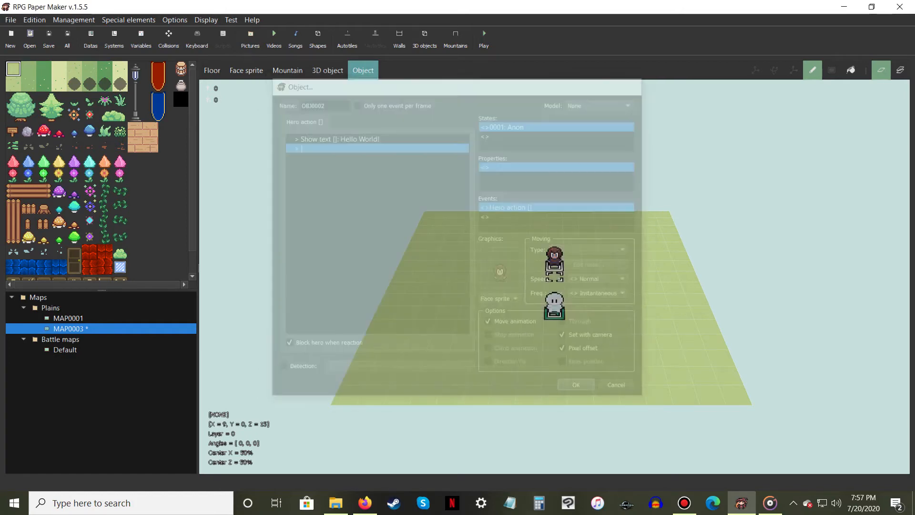